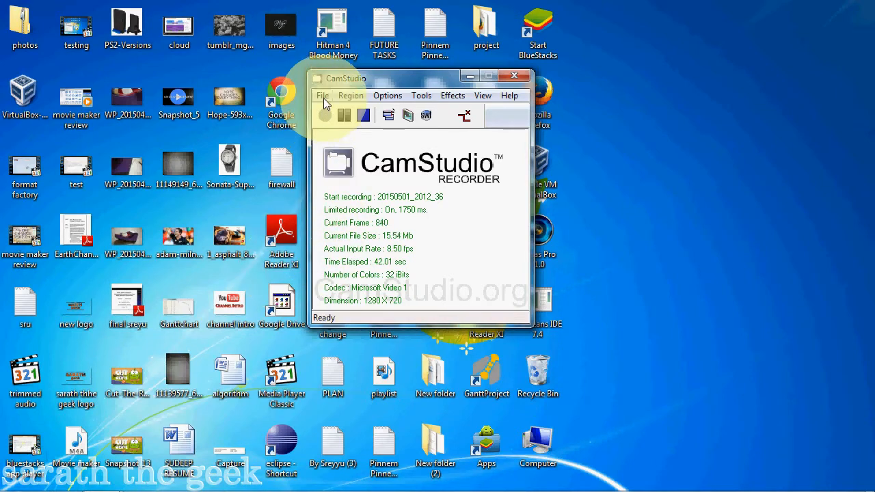
Browse the File recording commands and Region capture choices, ending on the Options menu
{"action": "left_click", "coordinate": [322, 96]}
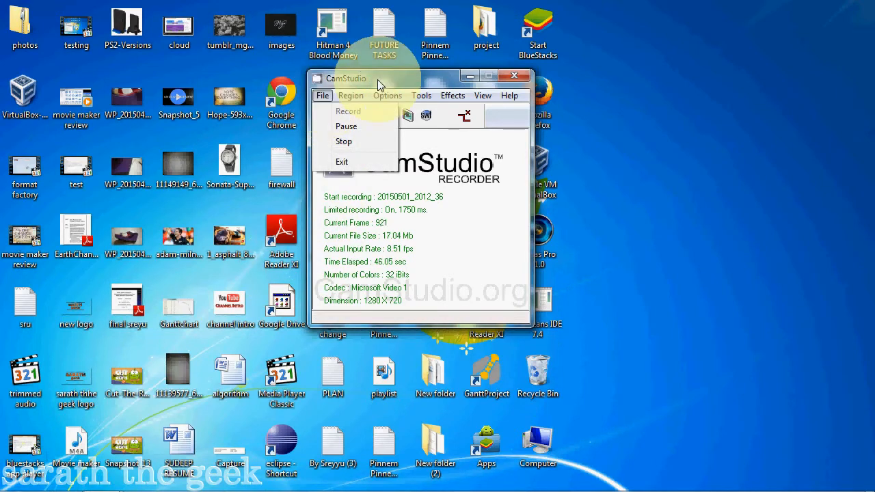
{"action": "left_click", "coordinate": [350, 96]}
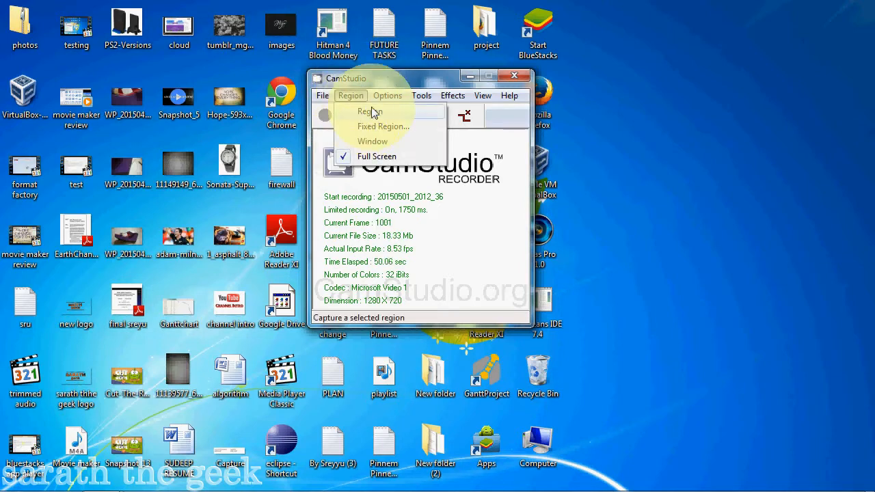
{"action": "left_click", "coordinate": [389, 96]}
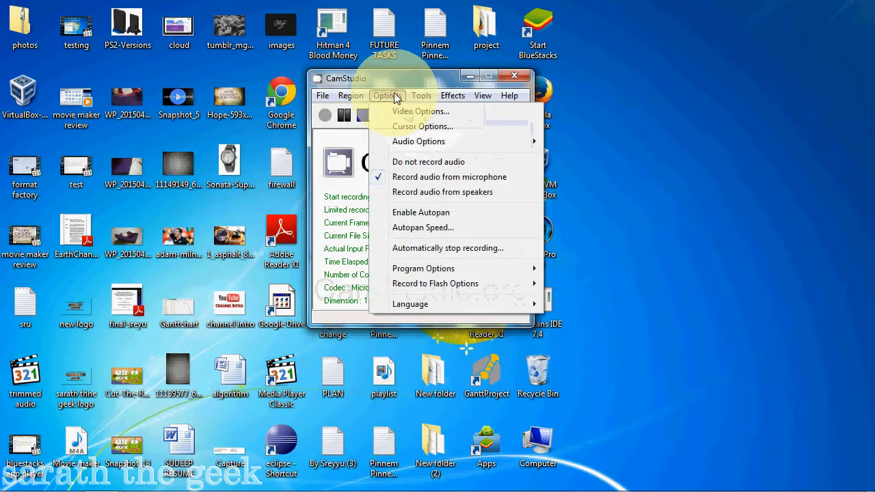
Review the Cursor Options dialog, revisit Options, then show the Tools menu entries
{"action": "left_click", "coordinate": [423, 125]}
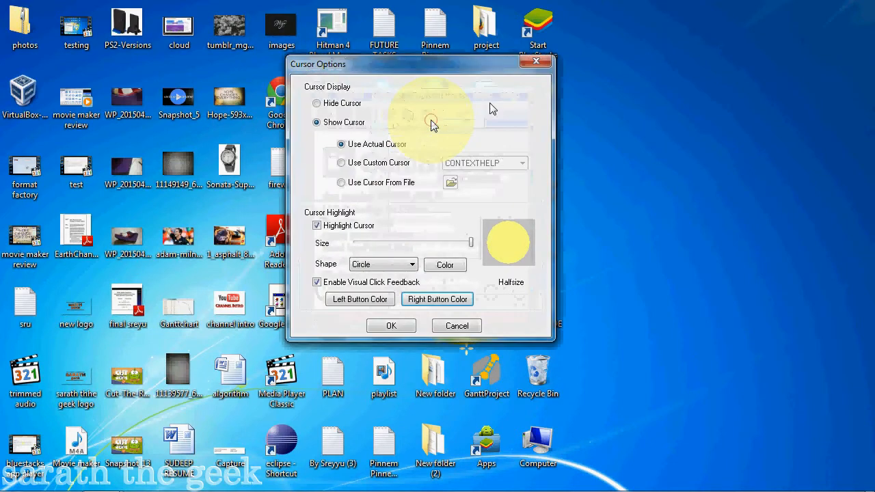
{"action": "mouse_move", "coordinate": [423, 177]}
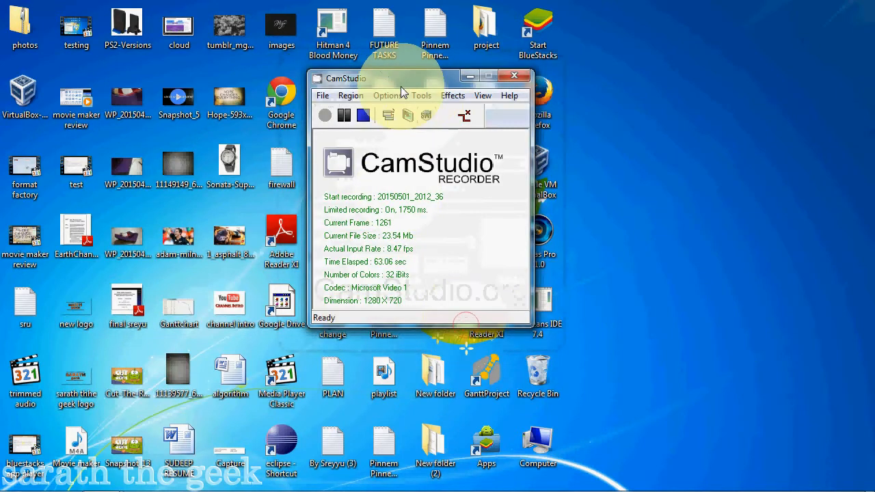
{"action": "left_click", "coordinate": [387, 95]}
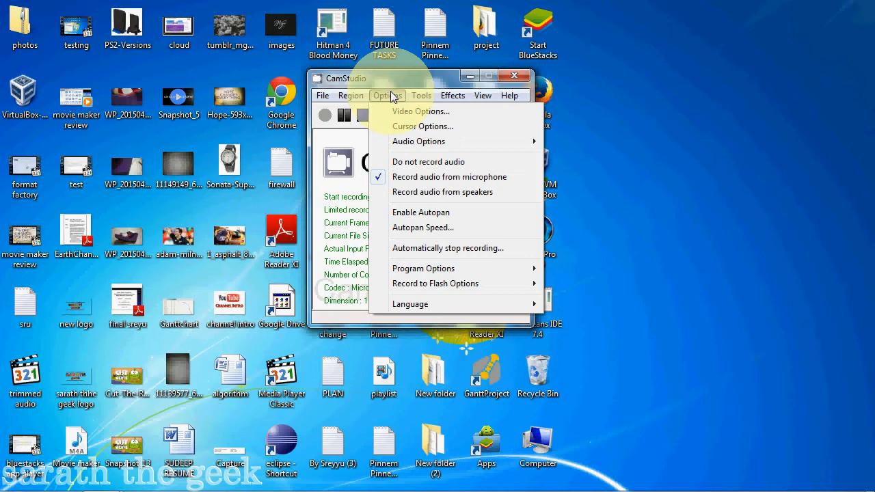
{"action": "left_click", "coordinate": [422, 95]}
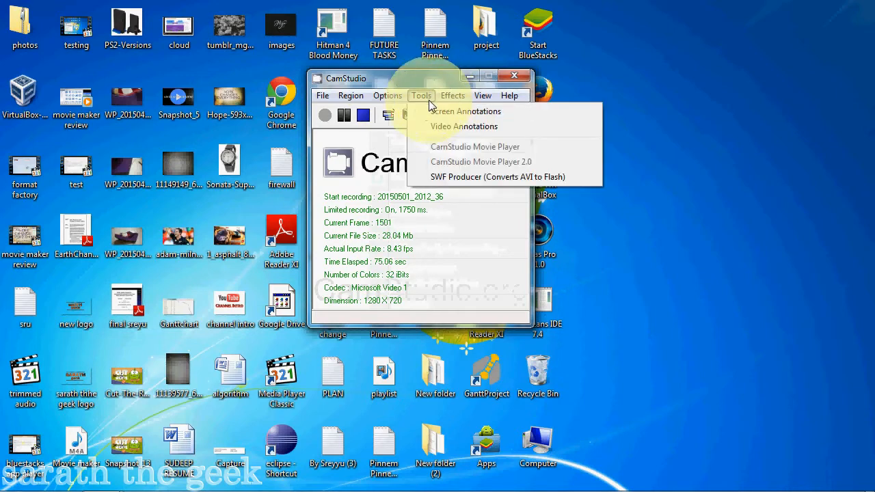
Bring up the Screen Annotations window and close it again
{"action": "left_click", "coordinate": [468, 111]}
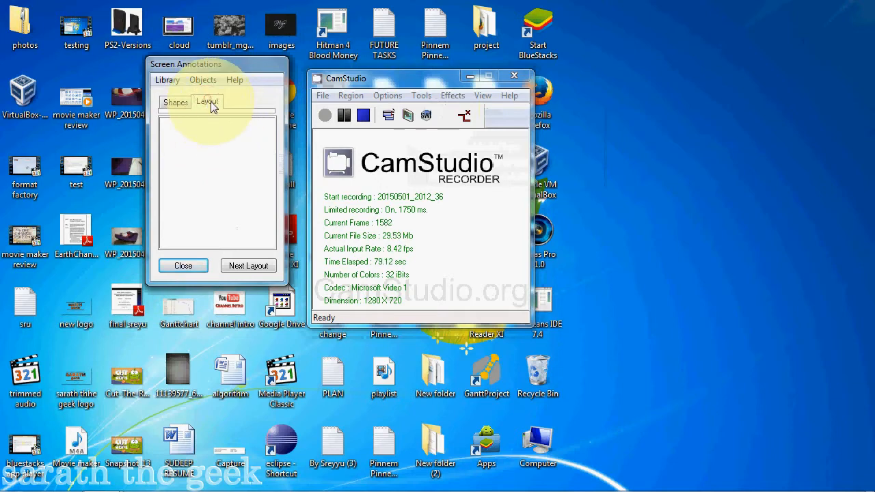
{"action": "left_click", "coordinate": [183, 265]}
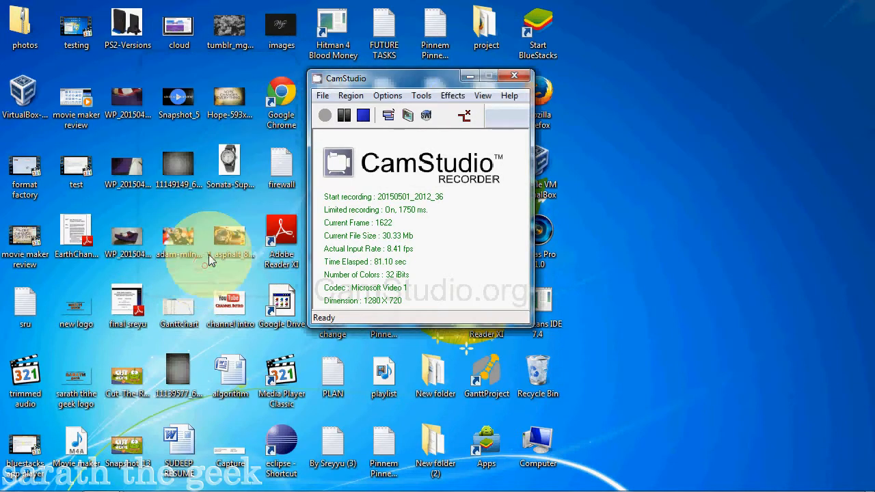
Browse the Effects, View and Help menus, ending on the help resources
{"action": "left_click", "coordinate": [451, 96]}
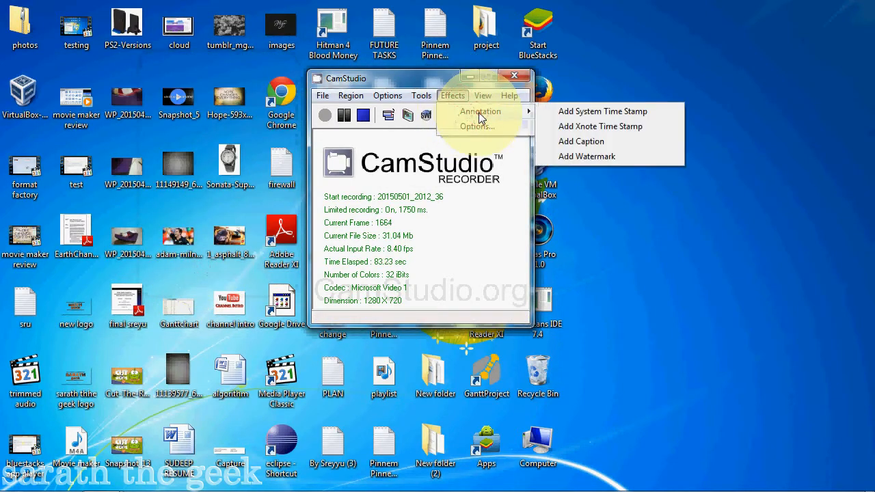
{"action": "left_click", "coordinate": [483, 95]}
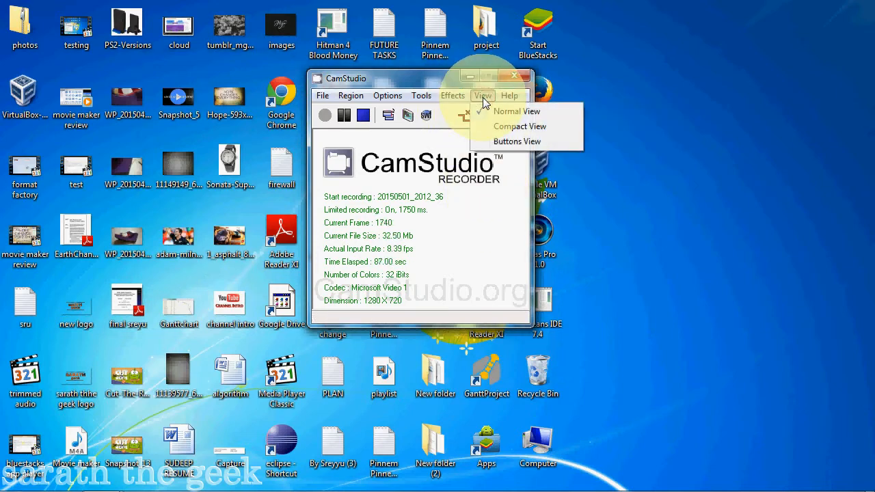
{"action": "left_click", "coordinate": [508, 96]}
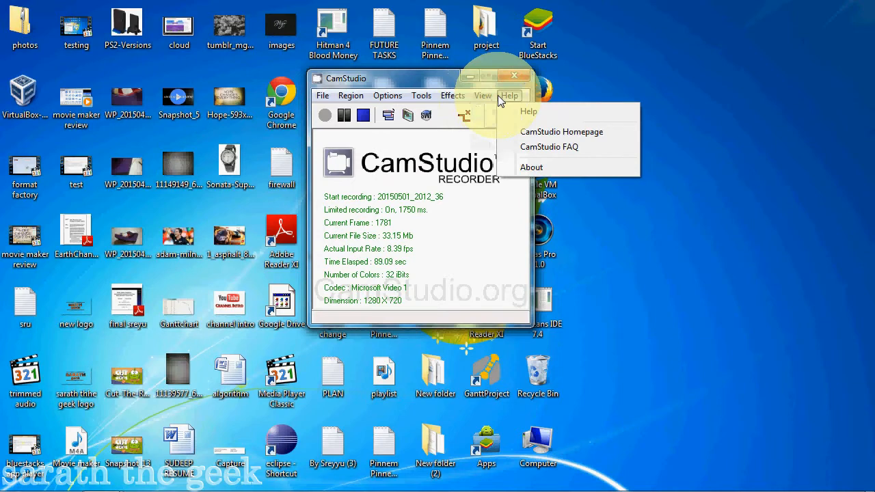